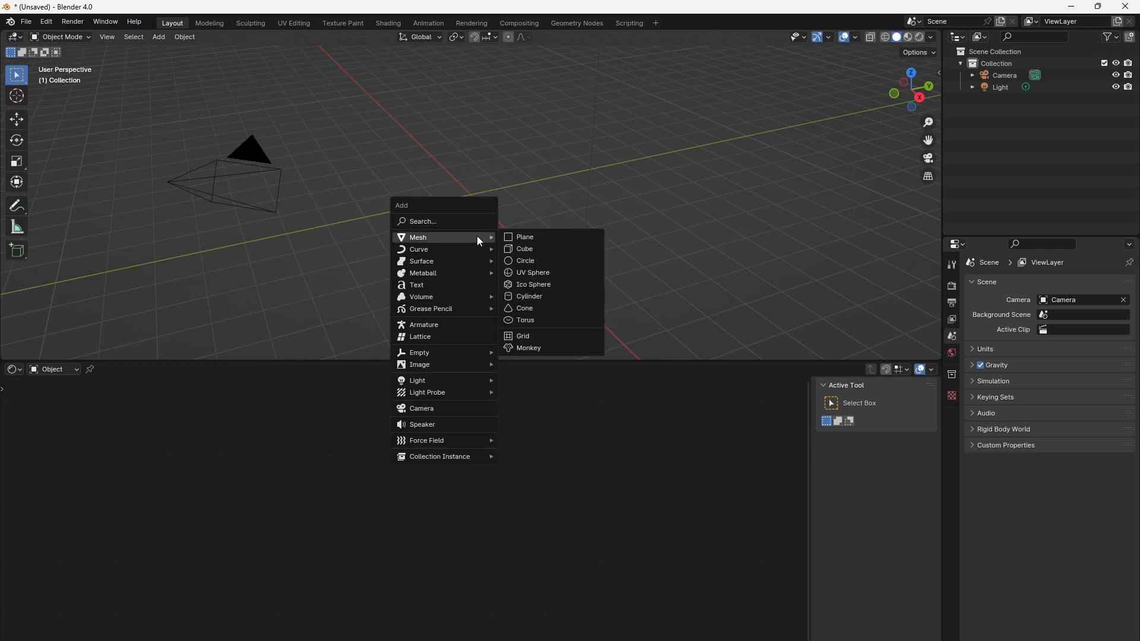
Add a Suzanne monkey head with a new material and an Empty near her head
{"action": "left_click", "coordinate": [527, 348]}
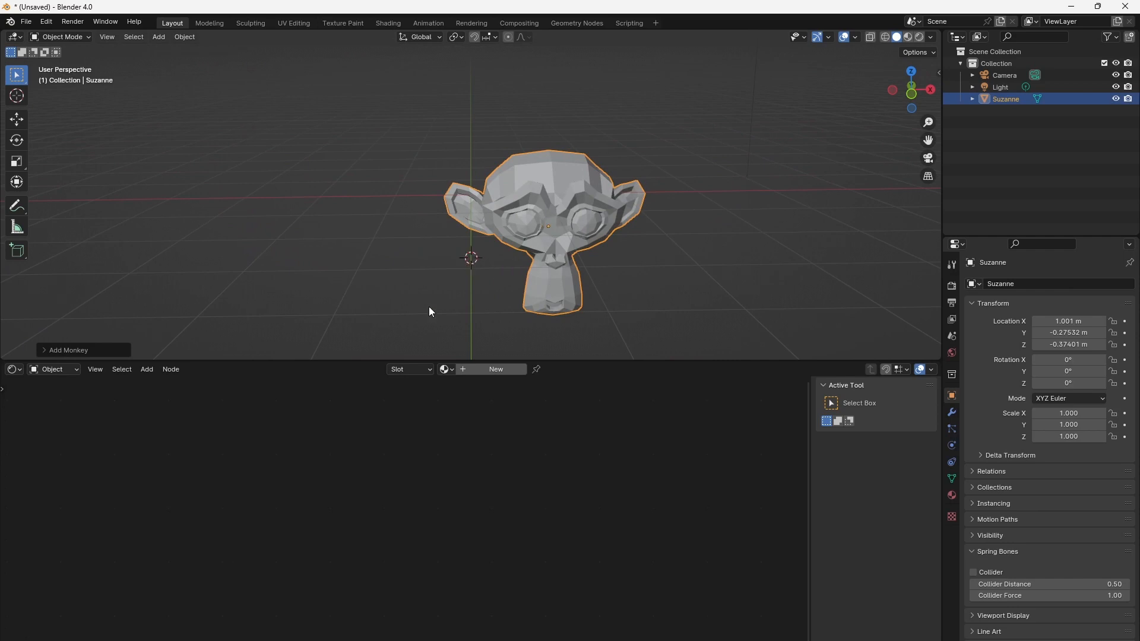
{"action": "mouse_move", "coordinate": [445, 472]}
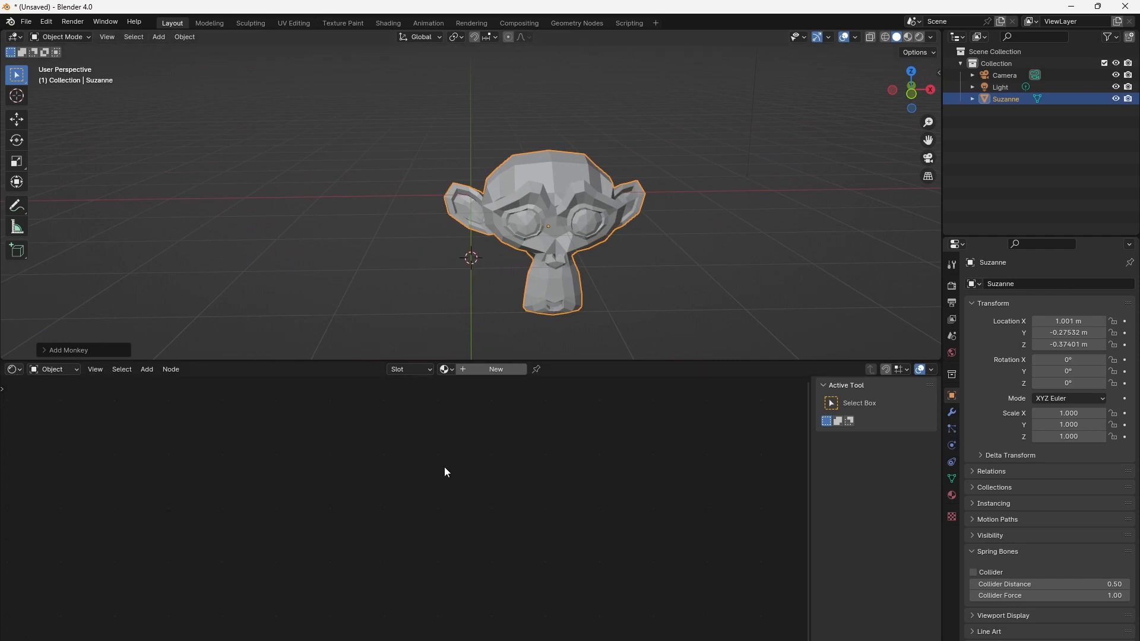
{"action": "left_click", "coordinate": [495, 370]}
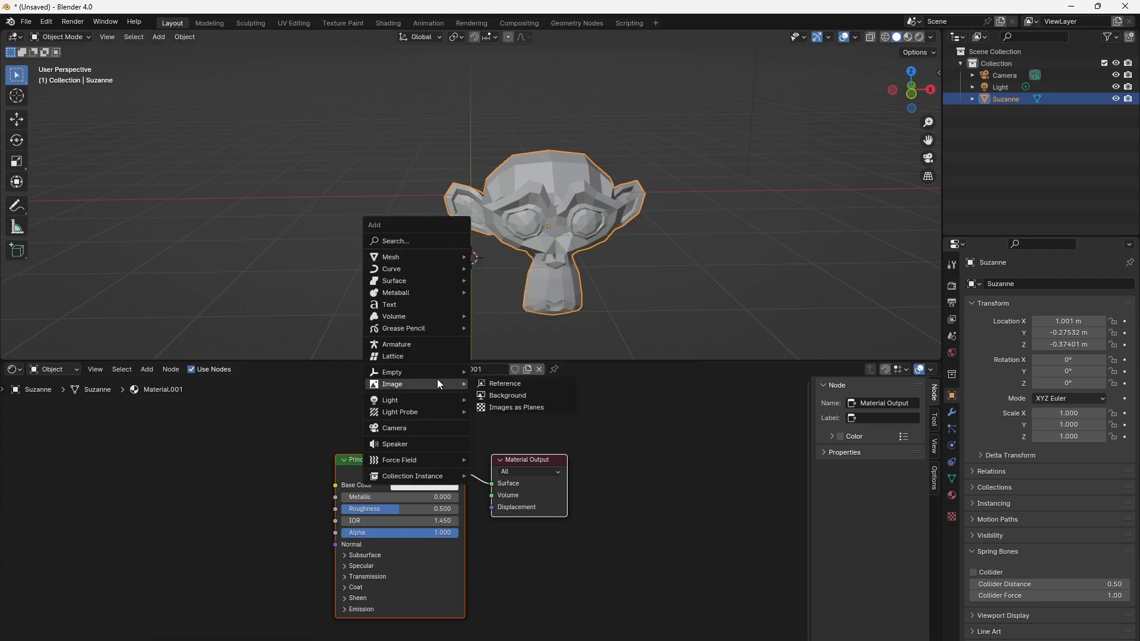
{"action": "left_click", "coordinate": [390, 372]}
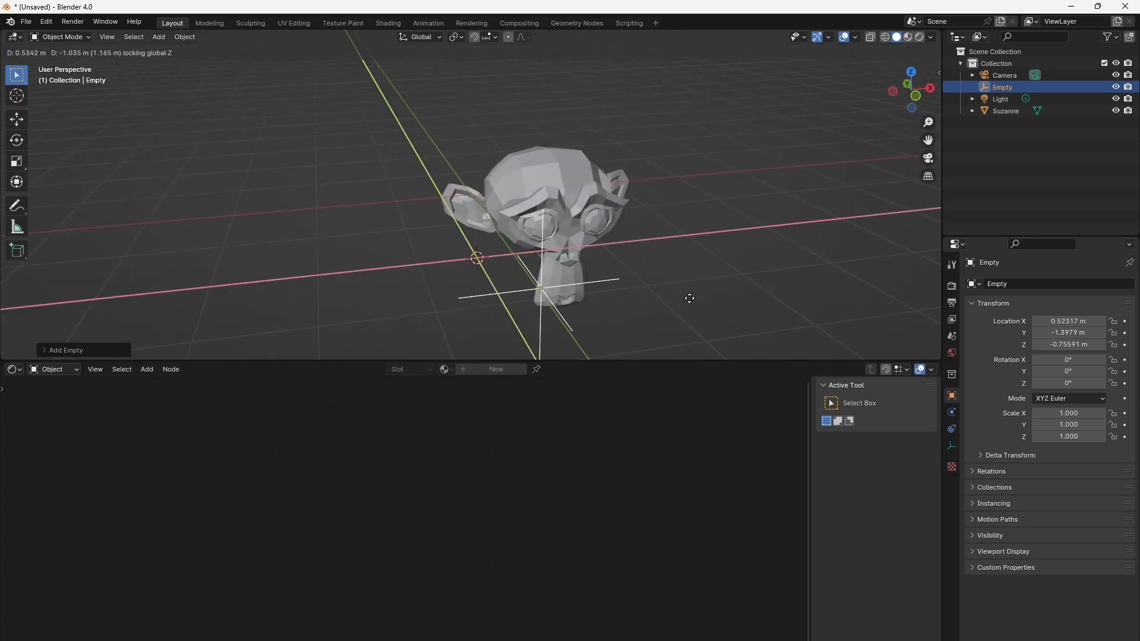
Place the Empty and add a Texture Coordinate node to Suzanne's material
{"action": "left_click", "coordinate": [579, 206]}
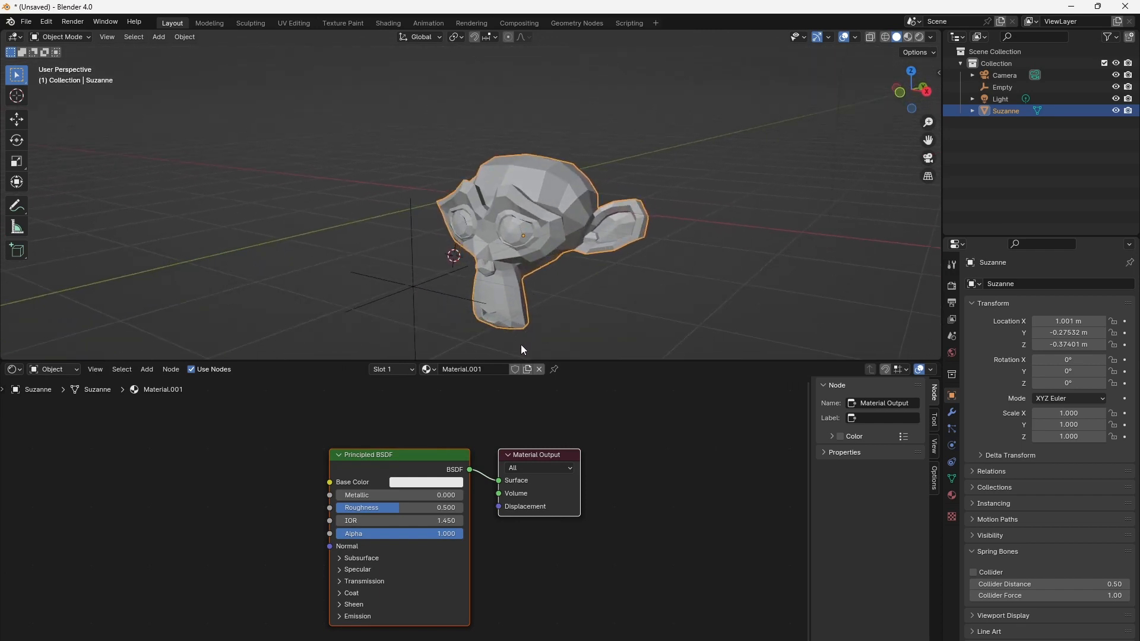
{"action": "left_click", "coordinate": [146, 369]}
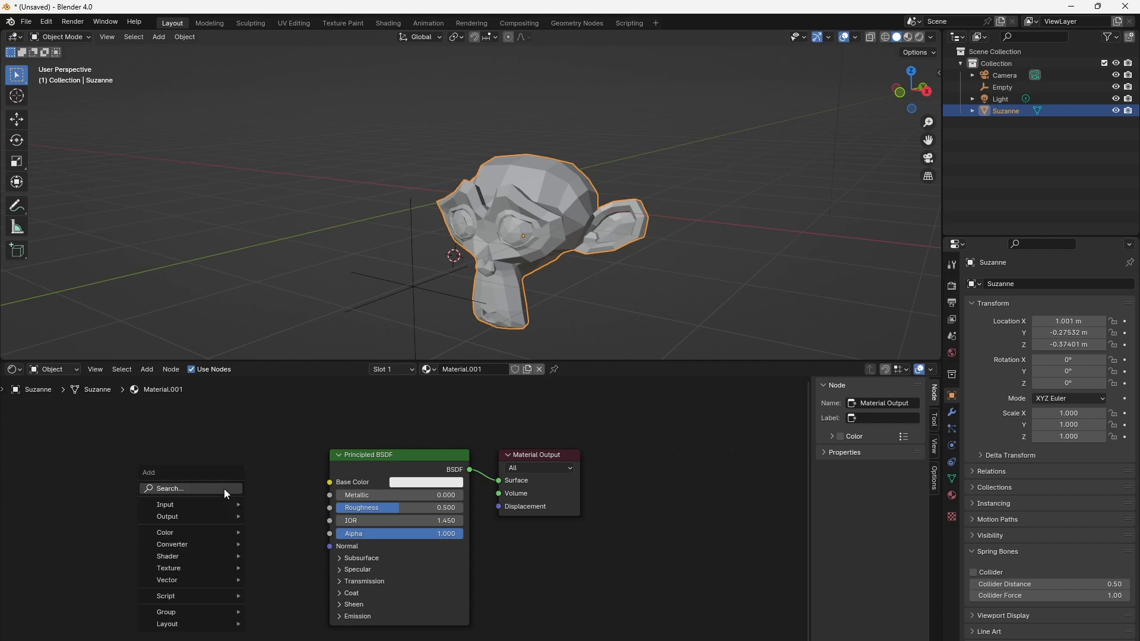
{"action": "left_click", "coordinate": [165, 503]}
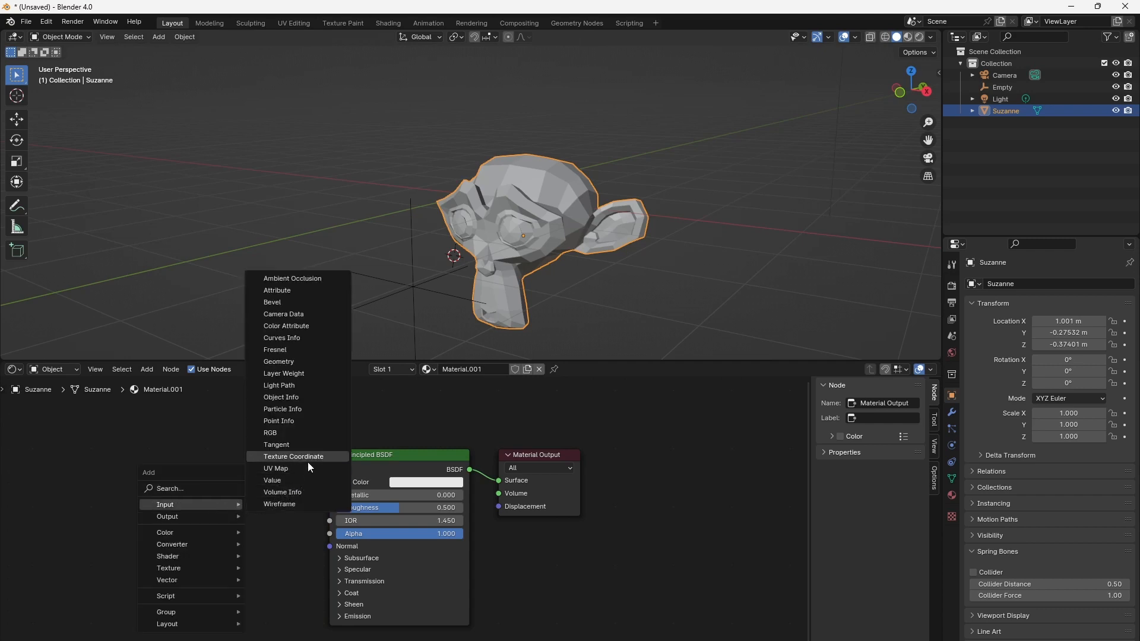
{"action": "left_click", "coordinate": [293, 456]}
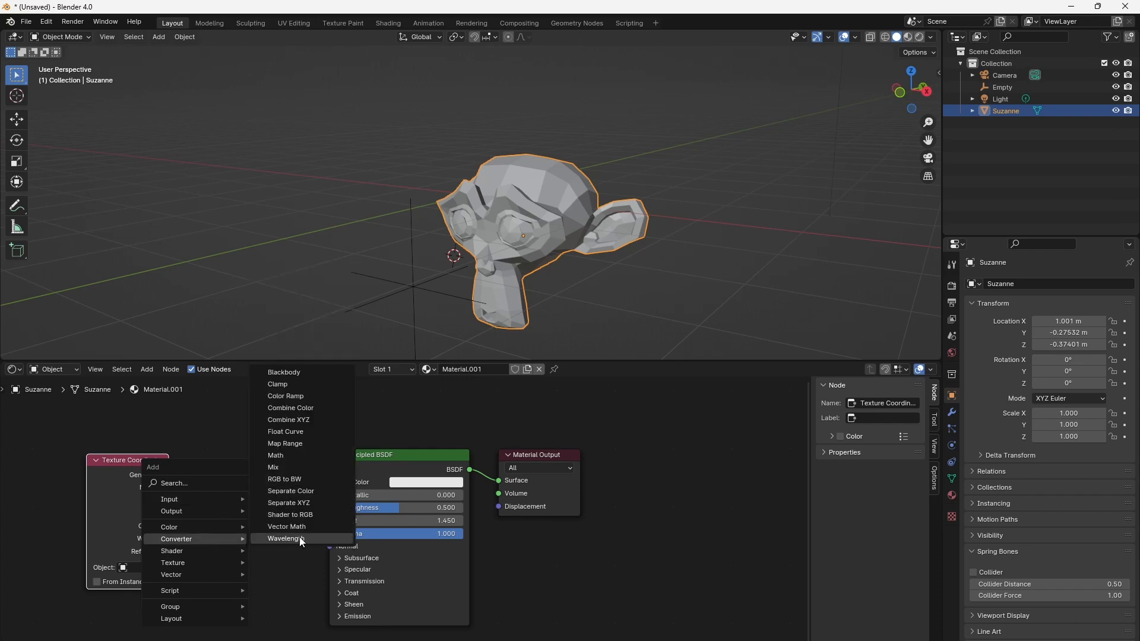
Add a Vector Math Length node on Object coordinates relative to the Empty, driving Base Color
{"action": "left_click", "coordinate": [286, 526]}
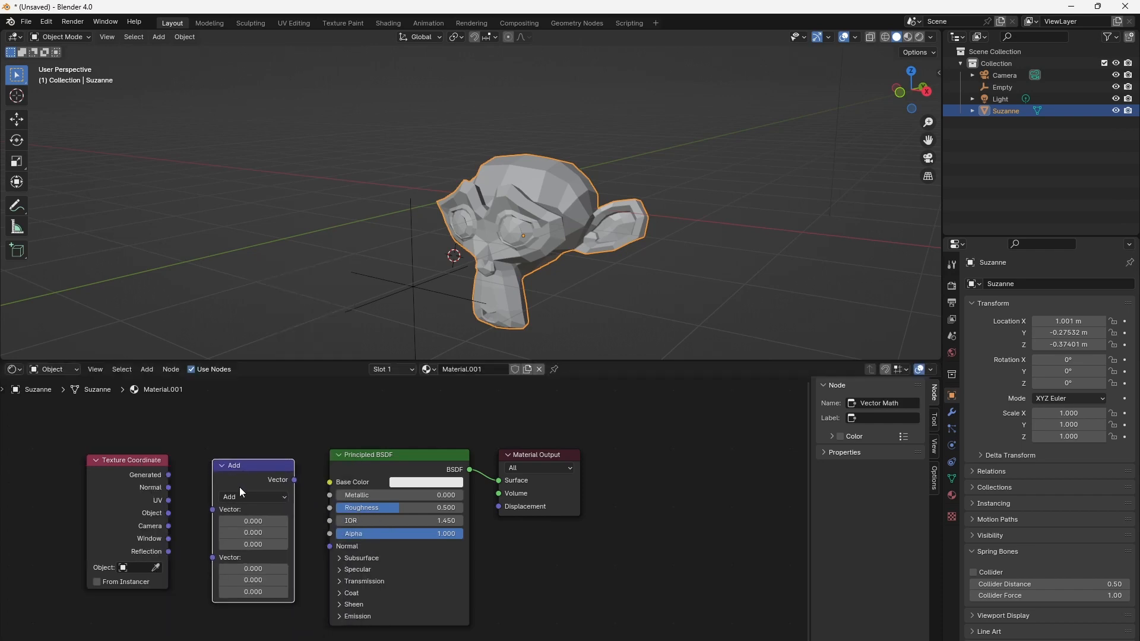
{"action": "left_click", "coordinate": [254, 496]}
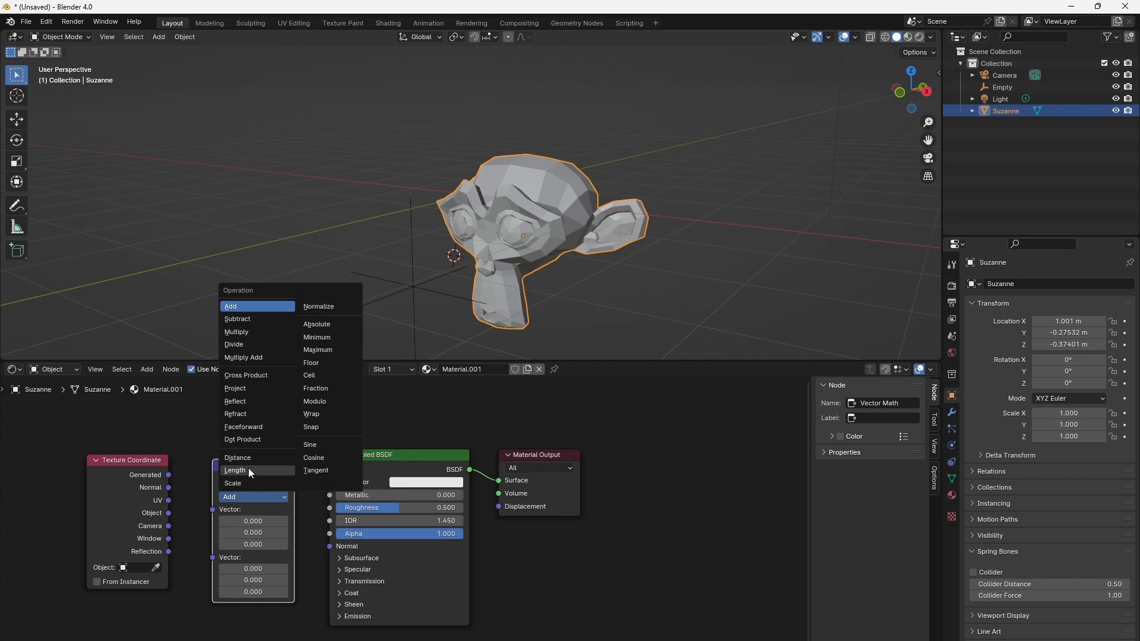
{"action": "left_click", "coordinate": [235, 470]}
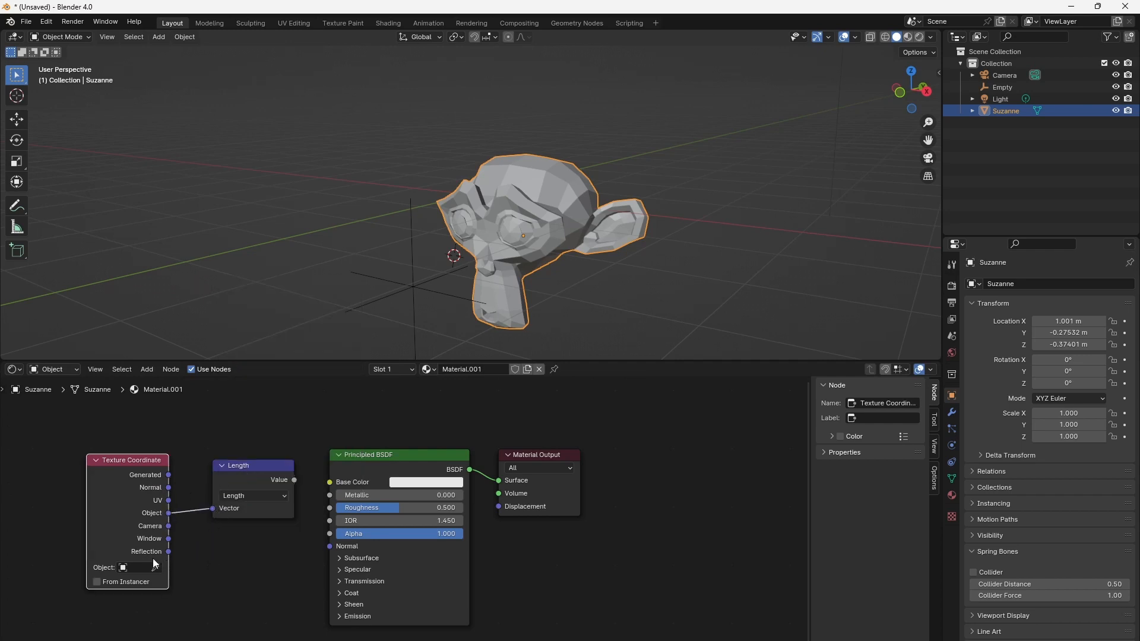
{"action": "left_click", "coordinate": [131, 567]}
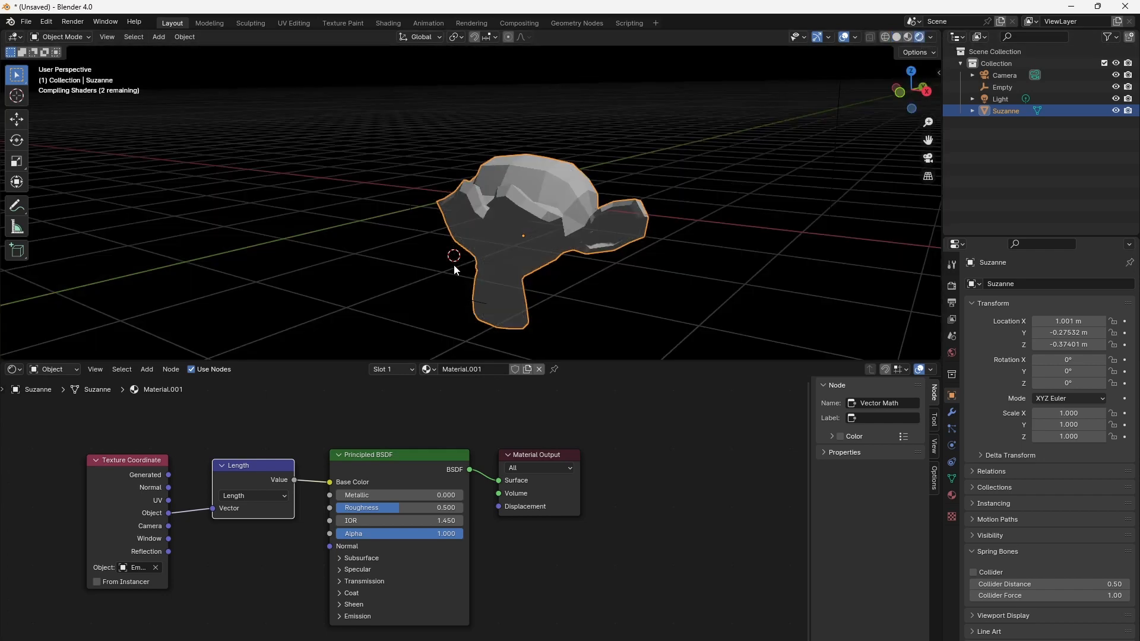
{"action": "left_click", "coordinate": [1002, 86]}
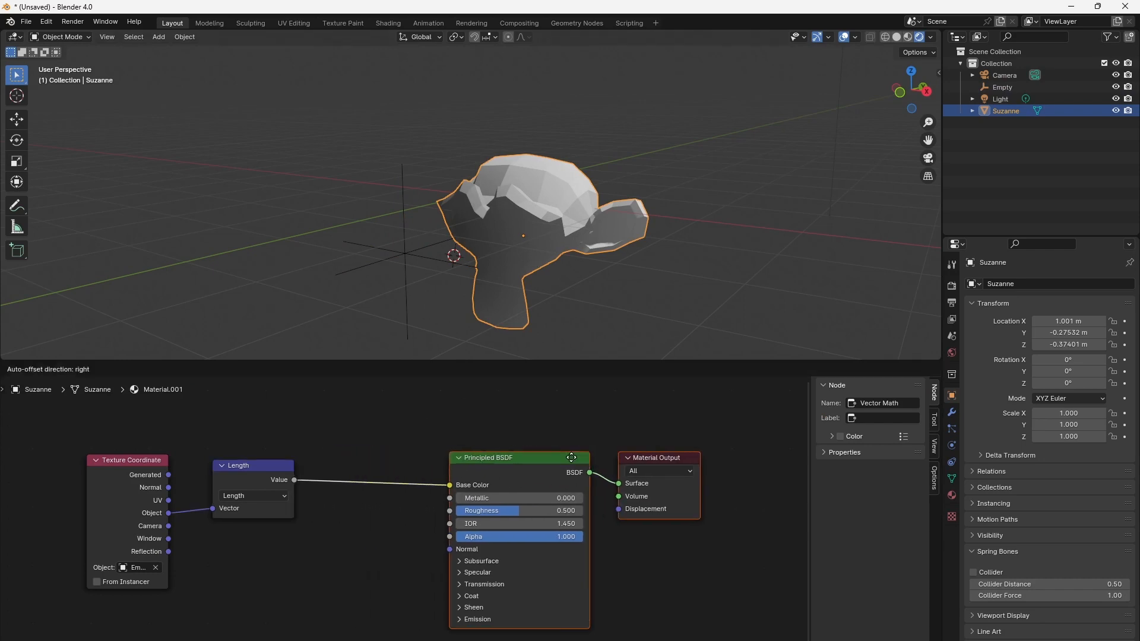
Shape the gradient with an orange-red Color Ramp plus added noise, feeding Emission at strength 1.6
{"action": "left_click", "coordinate": [357, 519]}
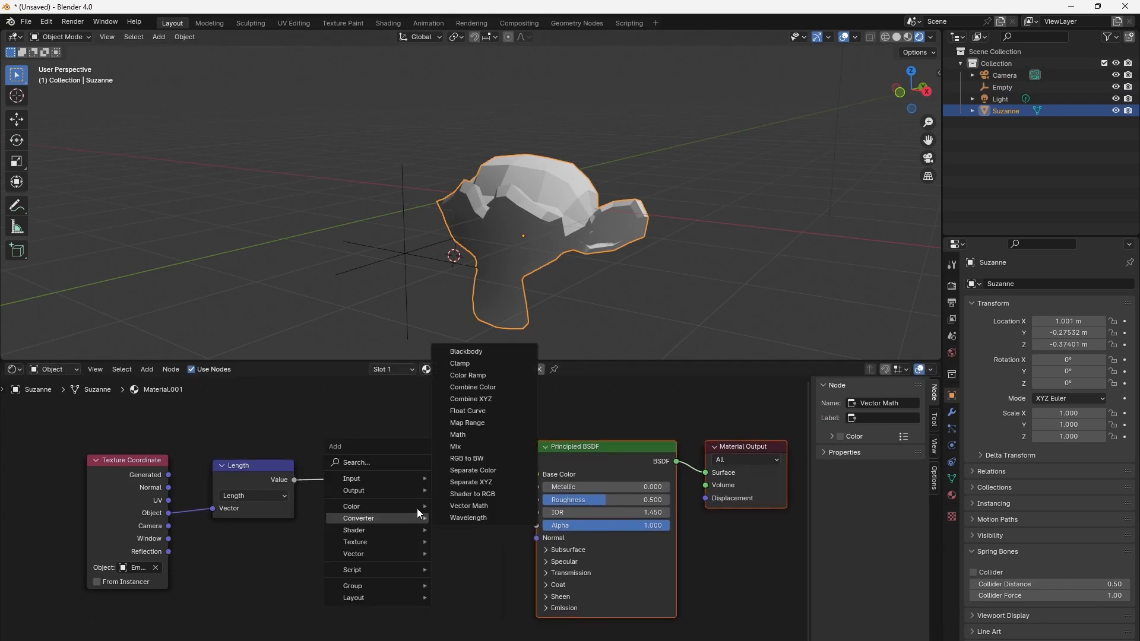
{"action": "mouse_move", "coordinate": [481, 375]}
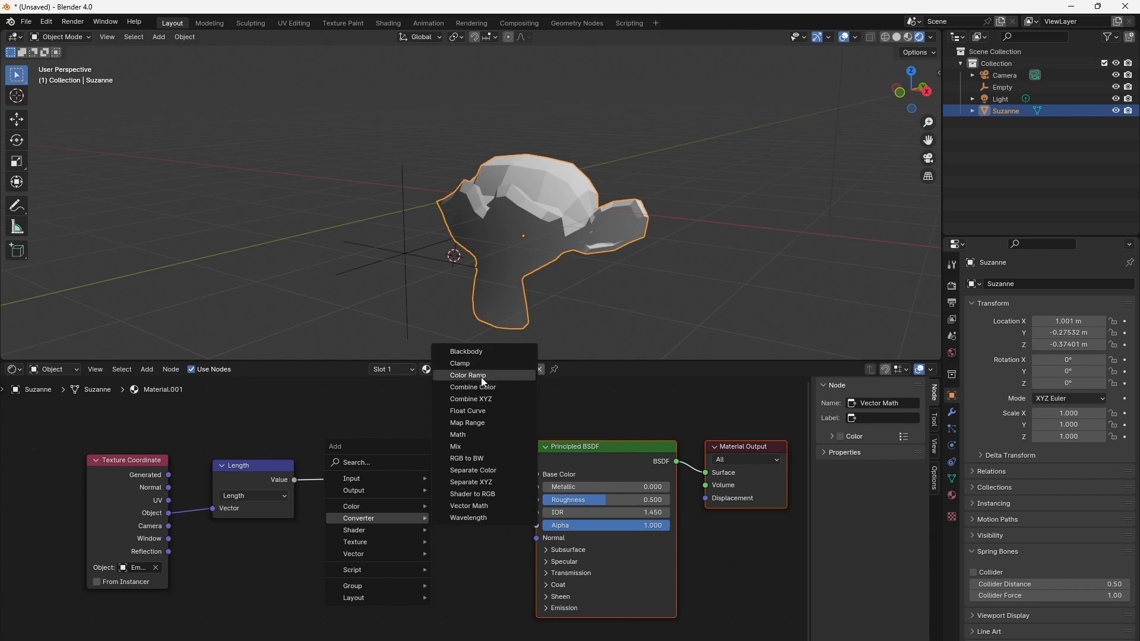
{"action": "left_click", "coordinate": [468, 375]}
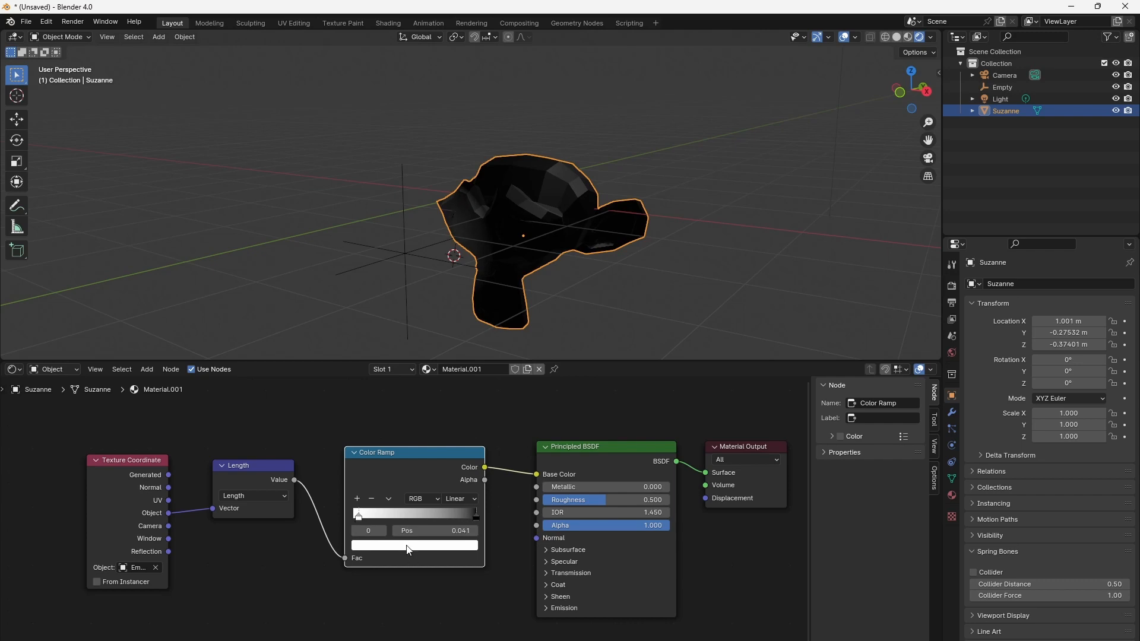
{"action": "left_click", "coordinate": [414, 545]}
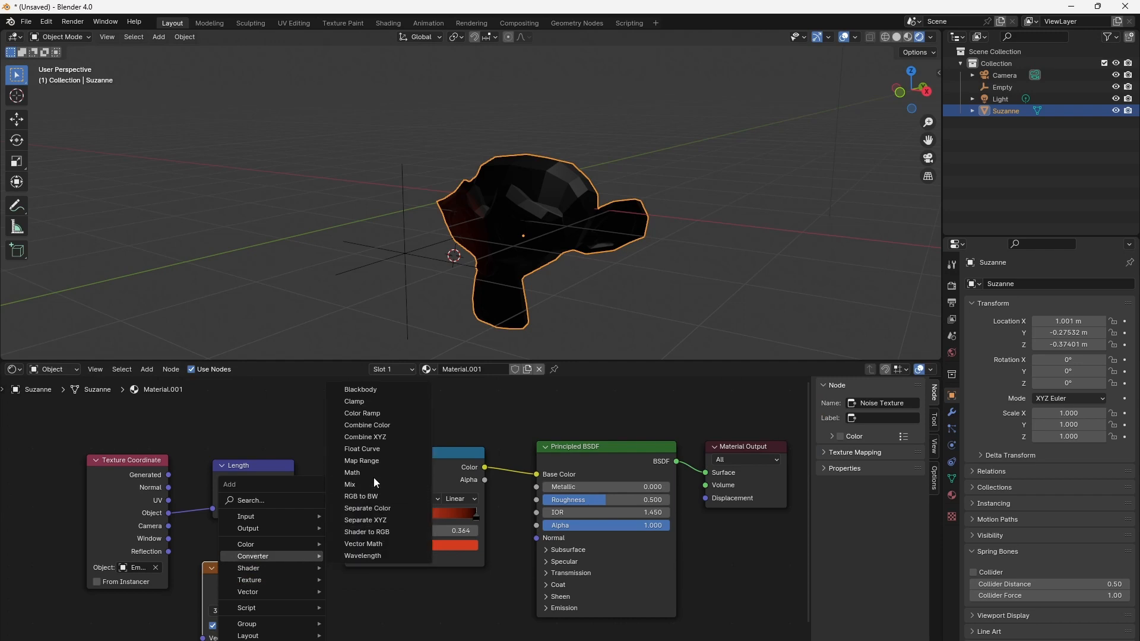
{"action": "left_click", "coordinate": [351, 472]}
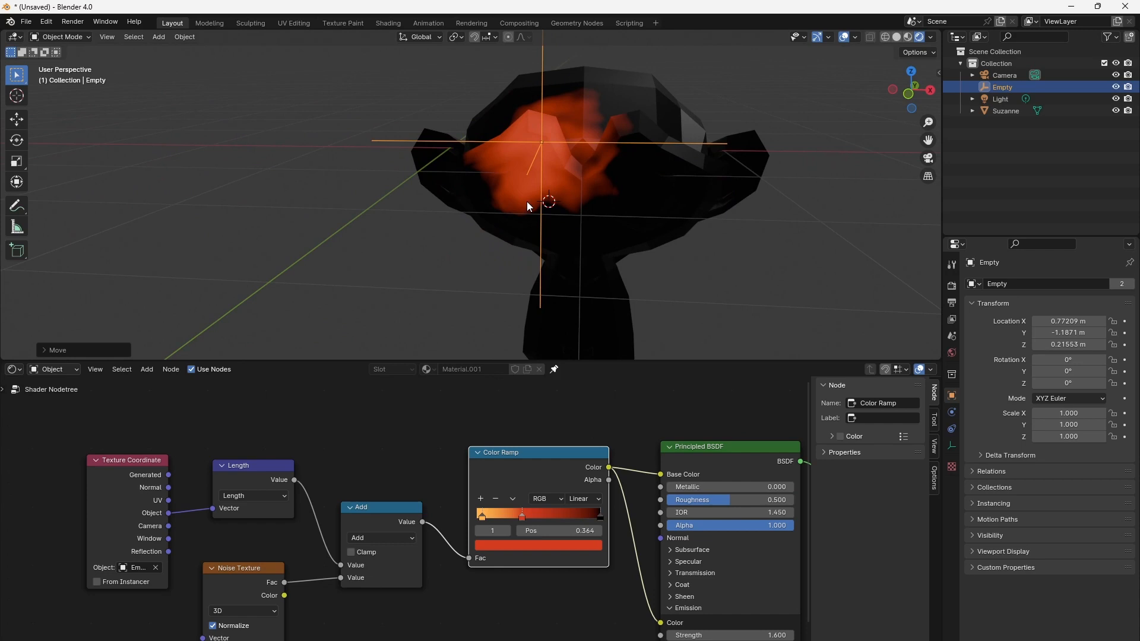
Add a UV sphere for the eye with a Damped Track constraint targeting the Empty
{"action": "left_click", "coordinate": [158, 36]}
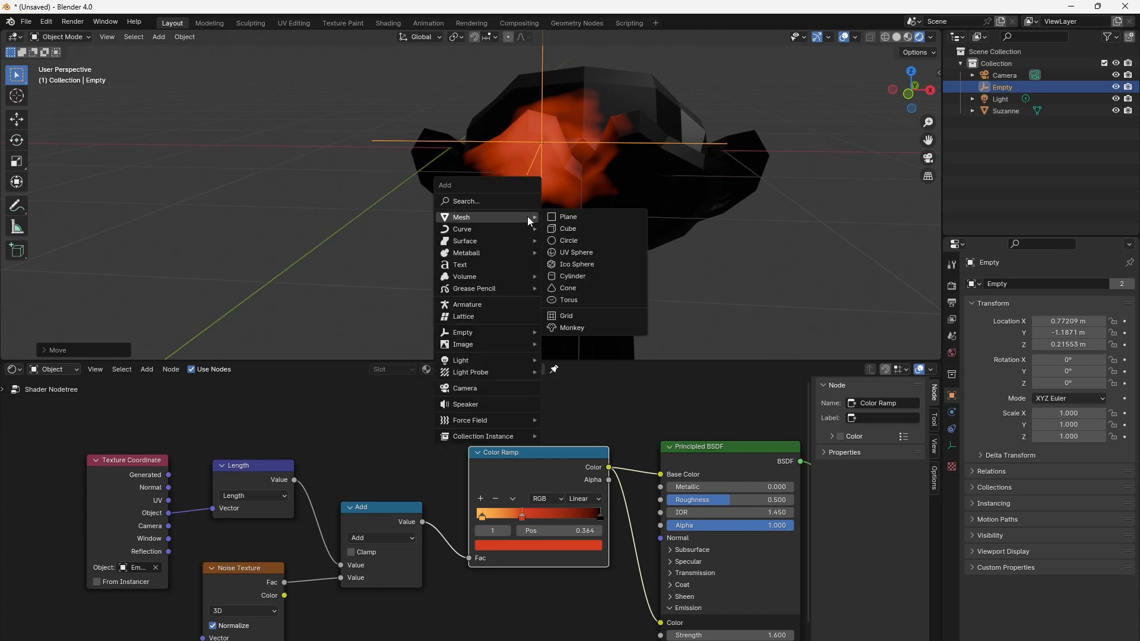
{"action": "mouse_move", "coordinate": [575, 252]}
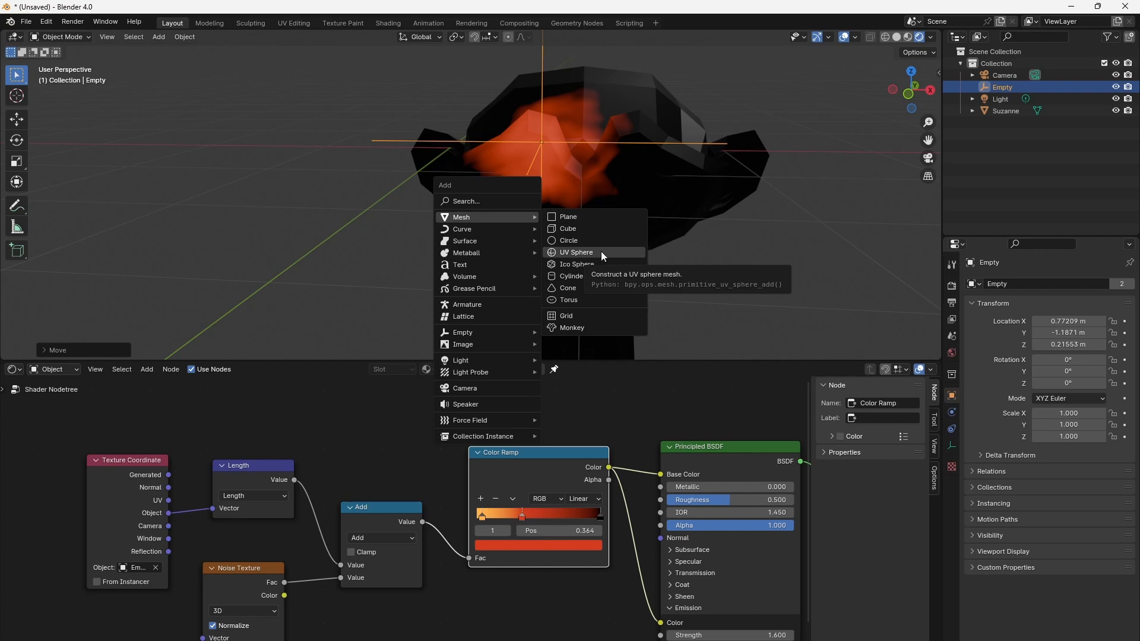
{"action": "mouse_move", "coordinate": [599, 252]}
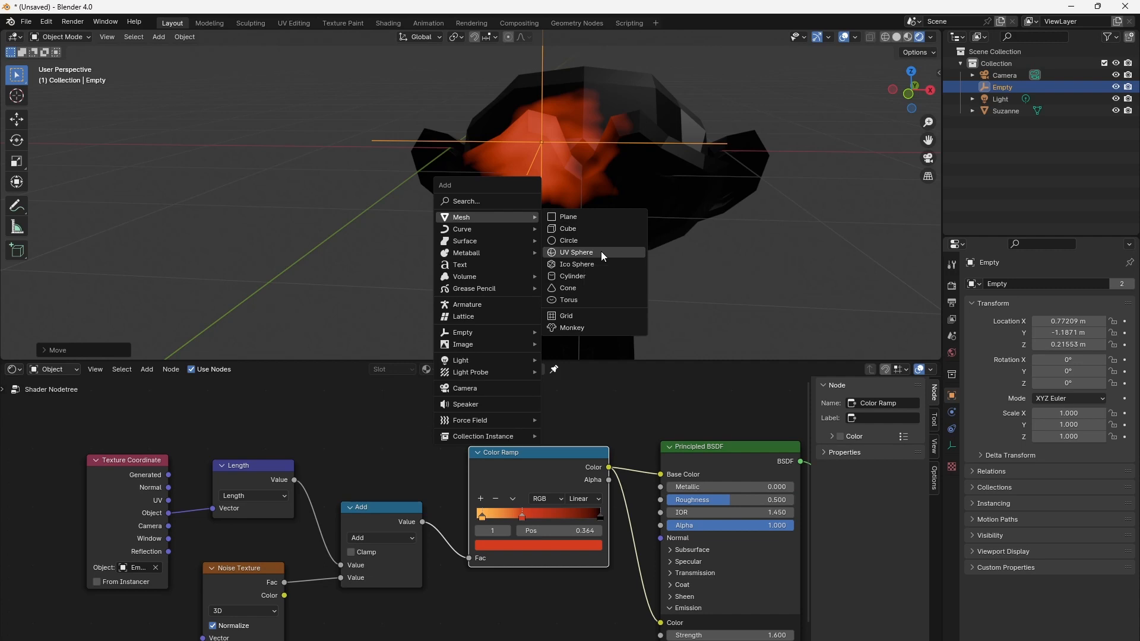
{"action": "left_click", "coordinate": [575, 252]}
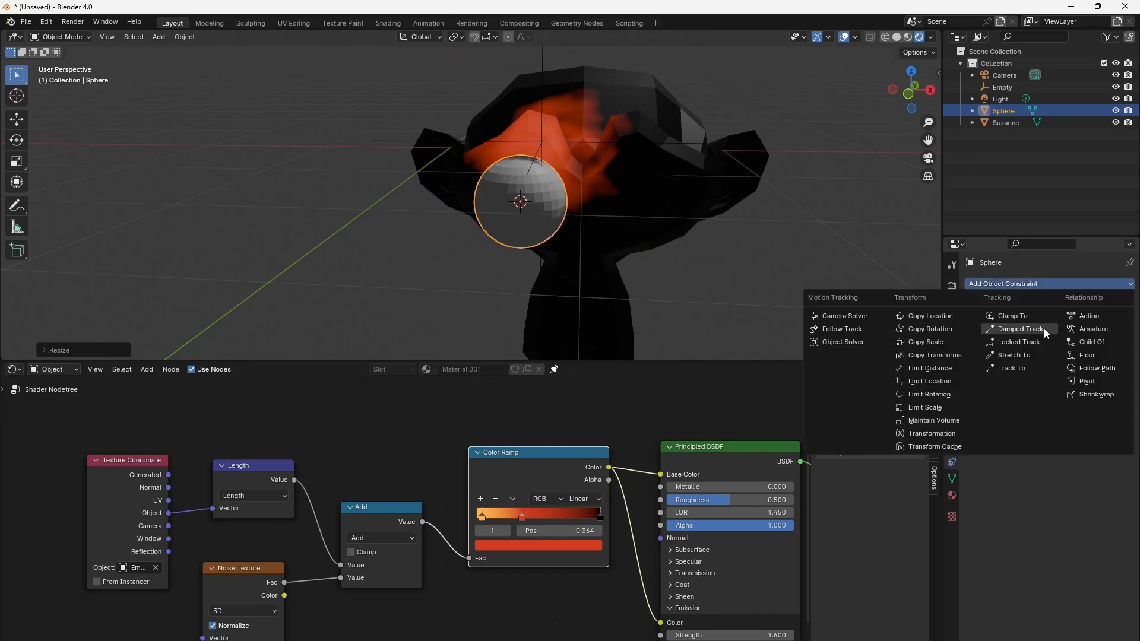
{"action": "left_click", "coordinate": [1019, 329]}
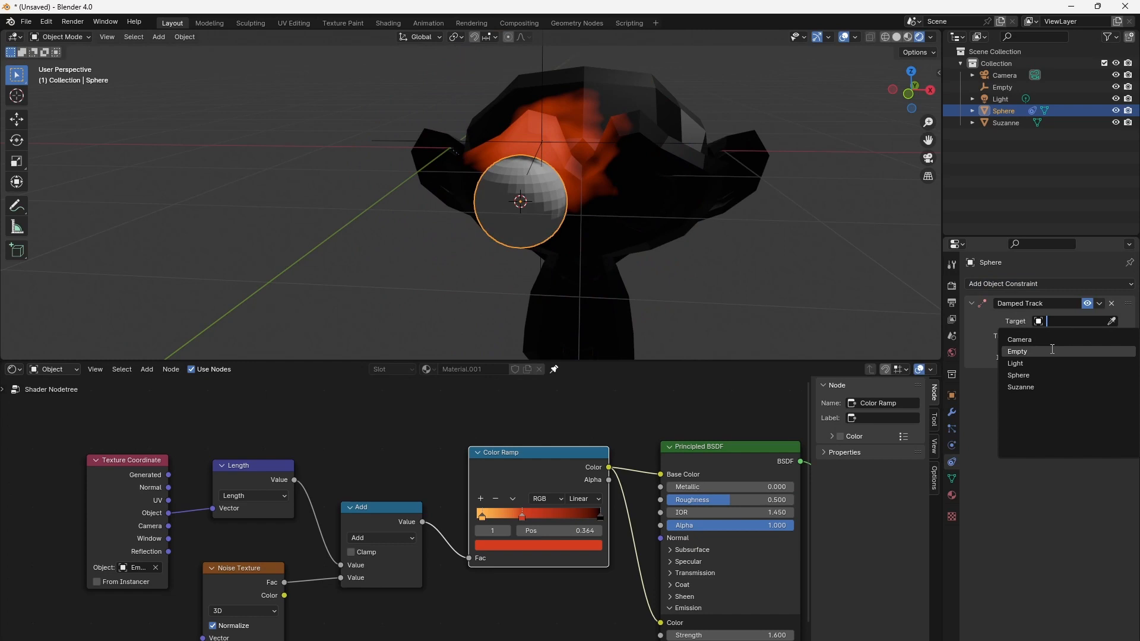
{"action": "left_click", "coordinate": [1017, 351]}
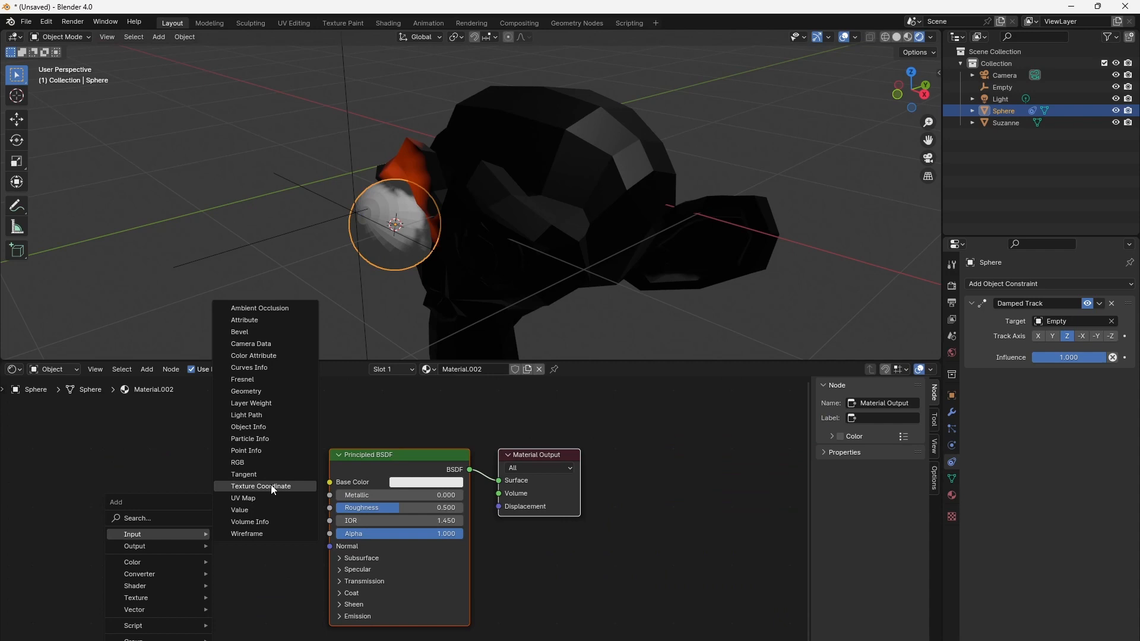
Drive the sphere's Base Color from object Z via Separate XYZ and a white-to-black Color Ramp
{"action": "left_click", "coordinate": [260, 486]}
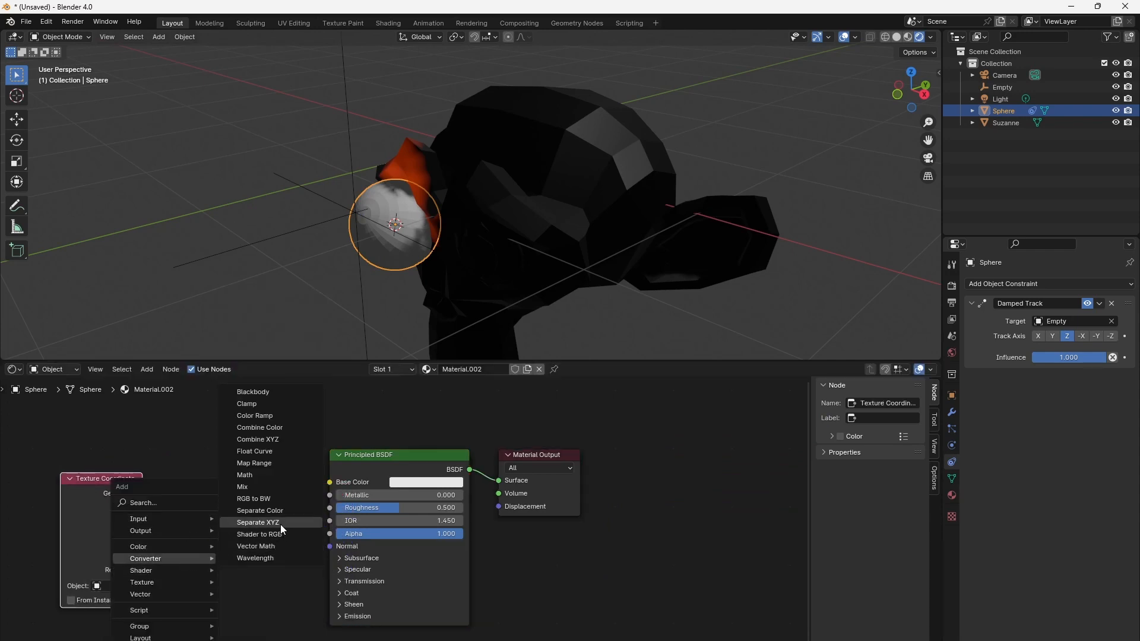
{"action": "left_click", "coordinate": [258, 522]}
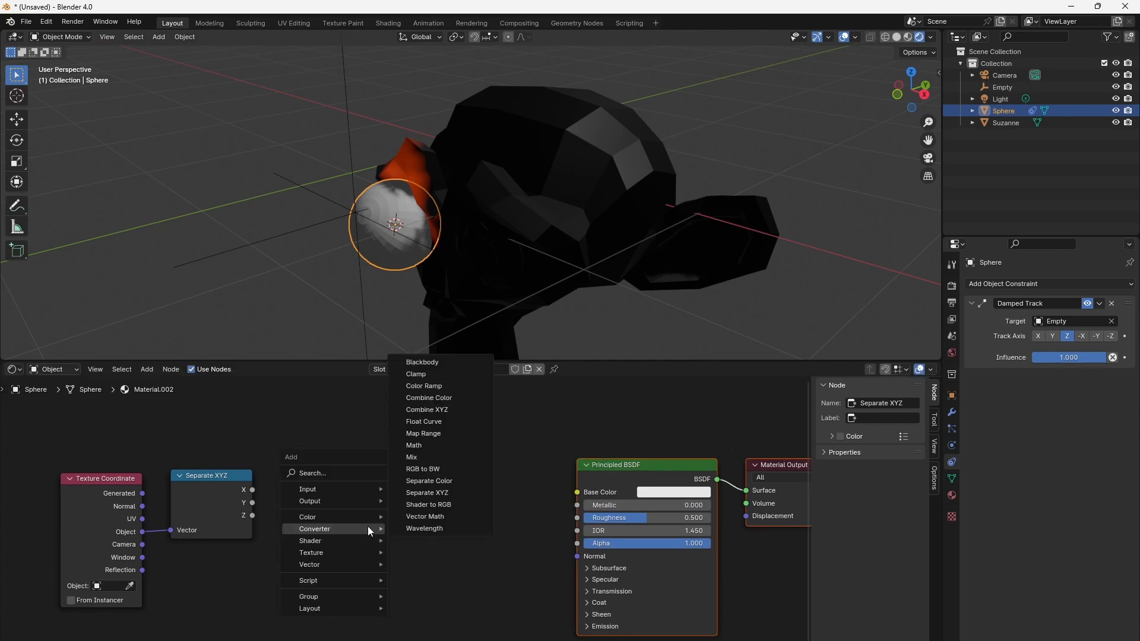
{"action": "left_click", "coordinate": [423, 385]}
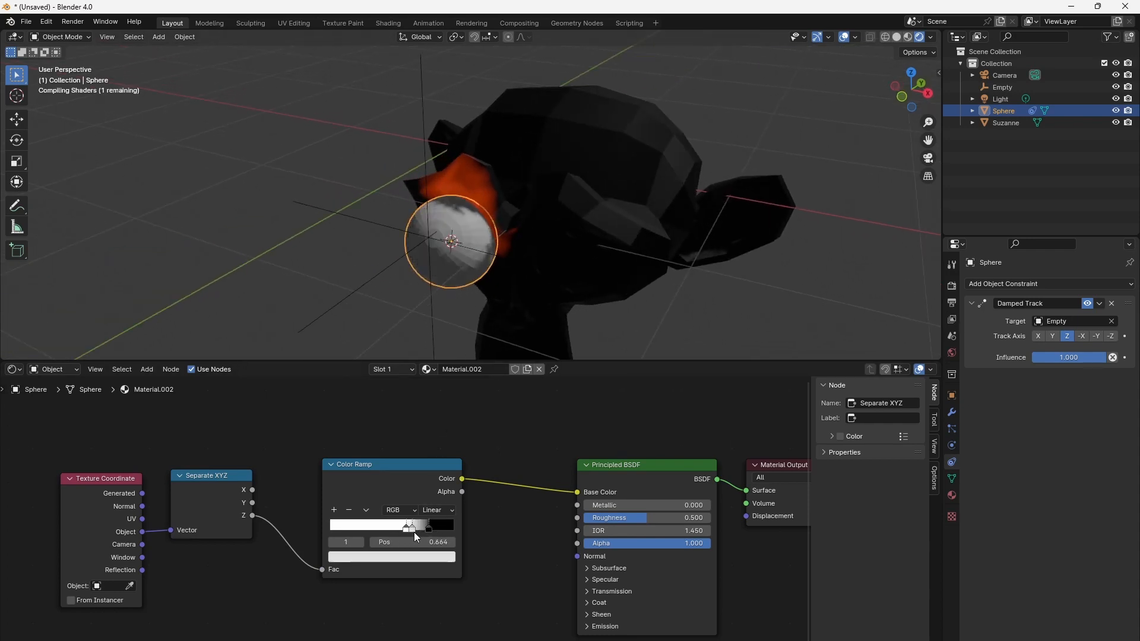
{"action": "left_click", "coordinate": [390, 555]}
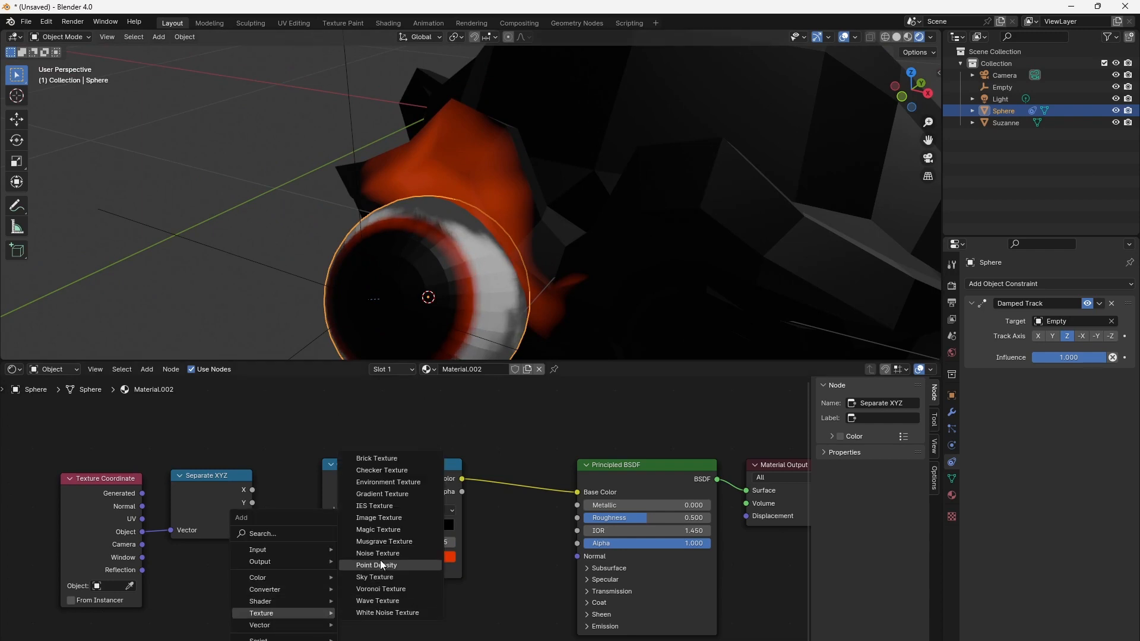
Feed Arctan2 of object X and Y through Combine XYZ into a new Noise Texture's vector
{"action": "left_click", "coordinate": [377, 553]}
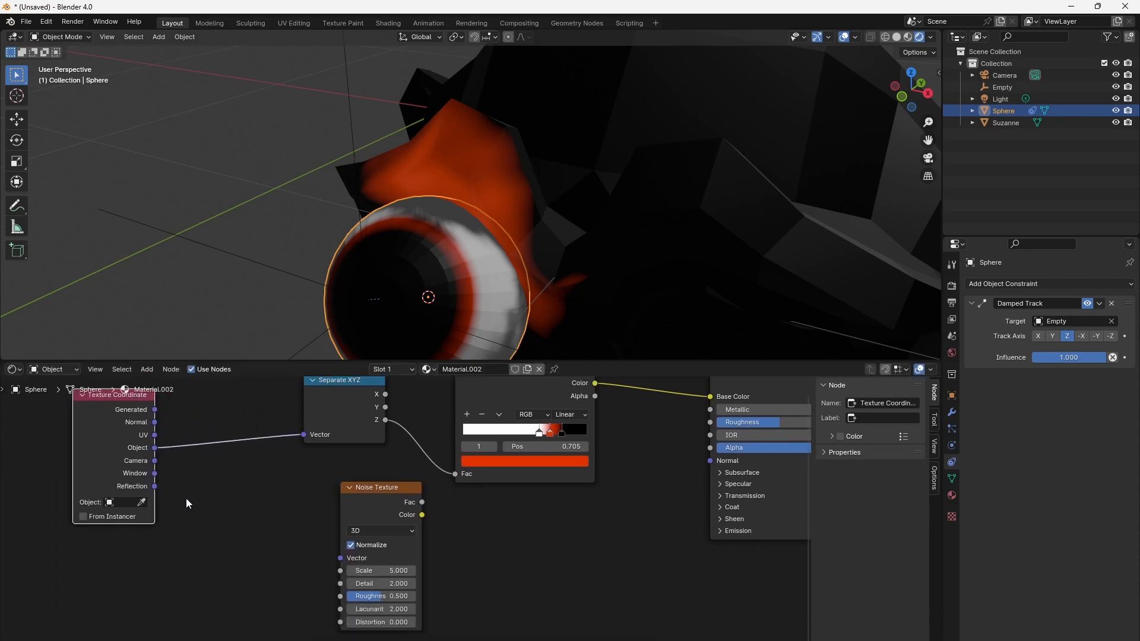
{"action": "mouse_move", "coordinate": [221, 531]}
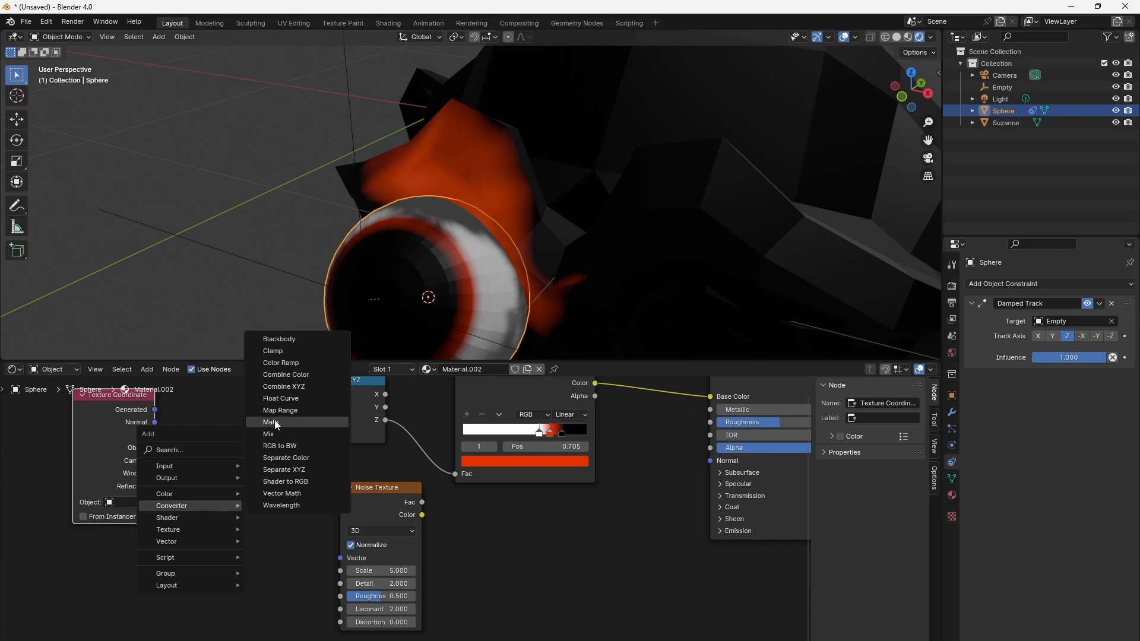
{"action": "left_click", "coordinate": [272, 423]}
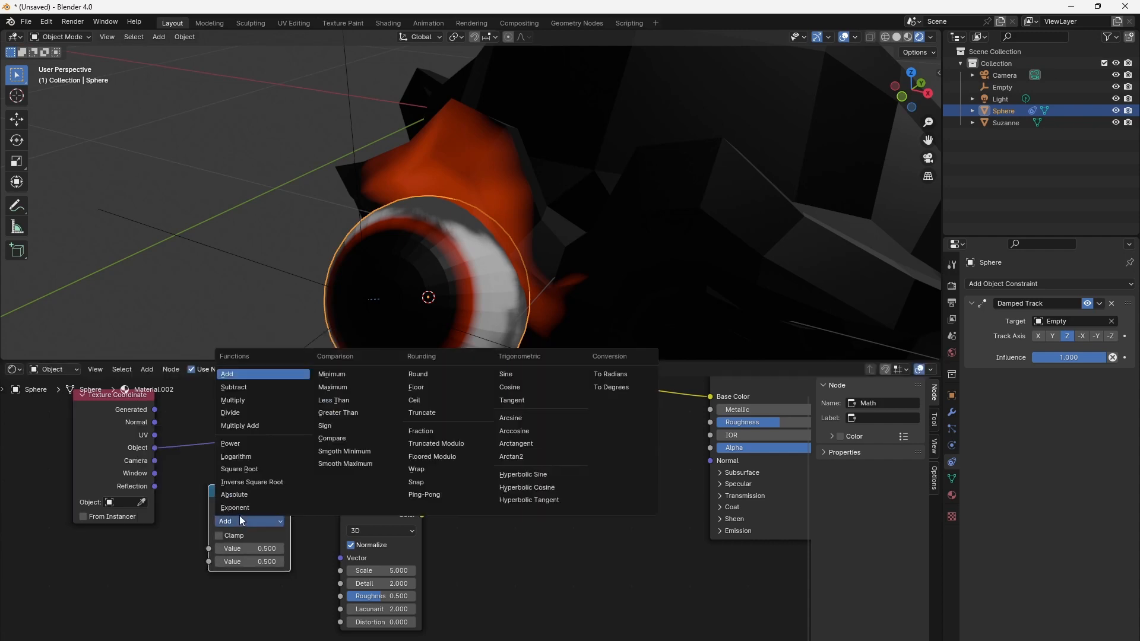
{"action": "mouse_move", "coordinate": [510, 456]}
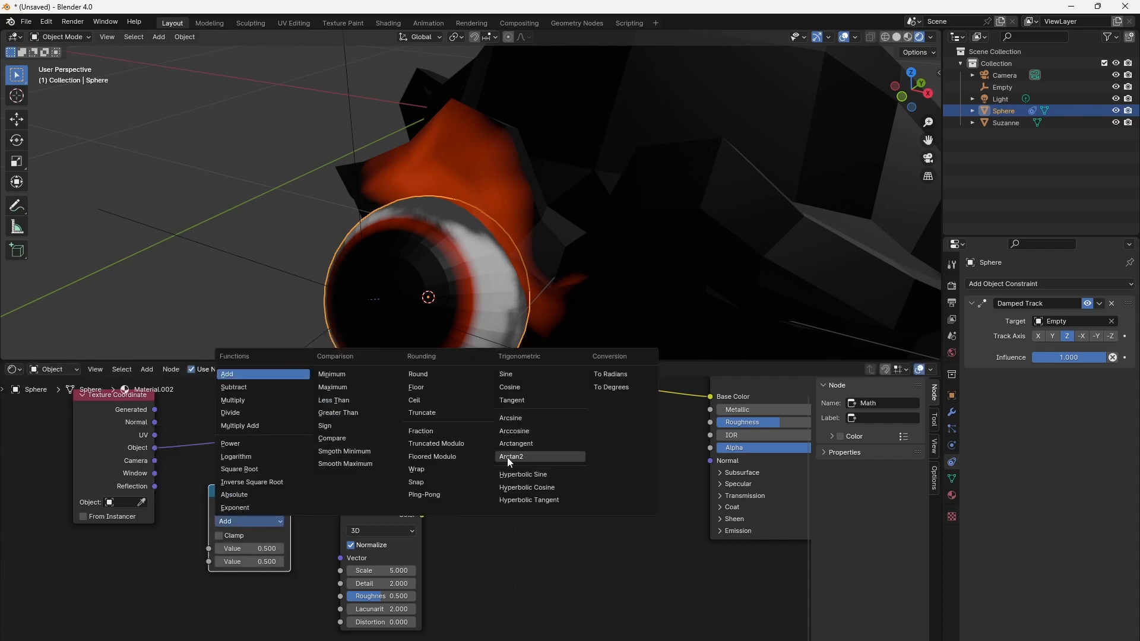
{"action": "left_click", "coordinate": [510, 456]}
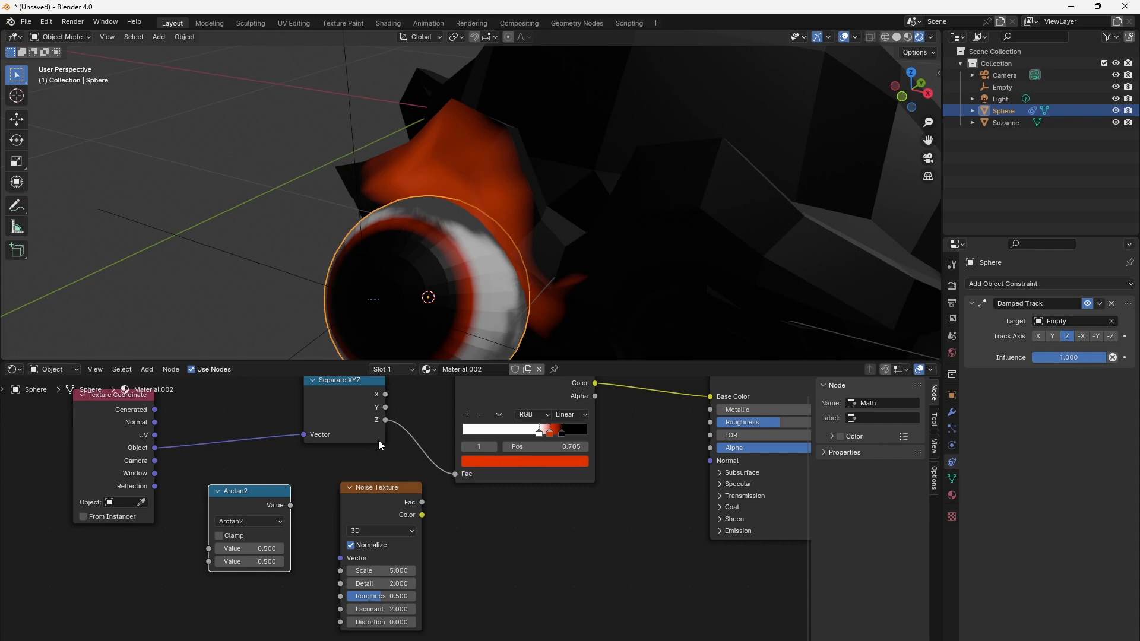
{"action": "left_click", "coordinate": [342, 380]}
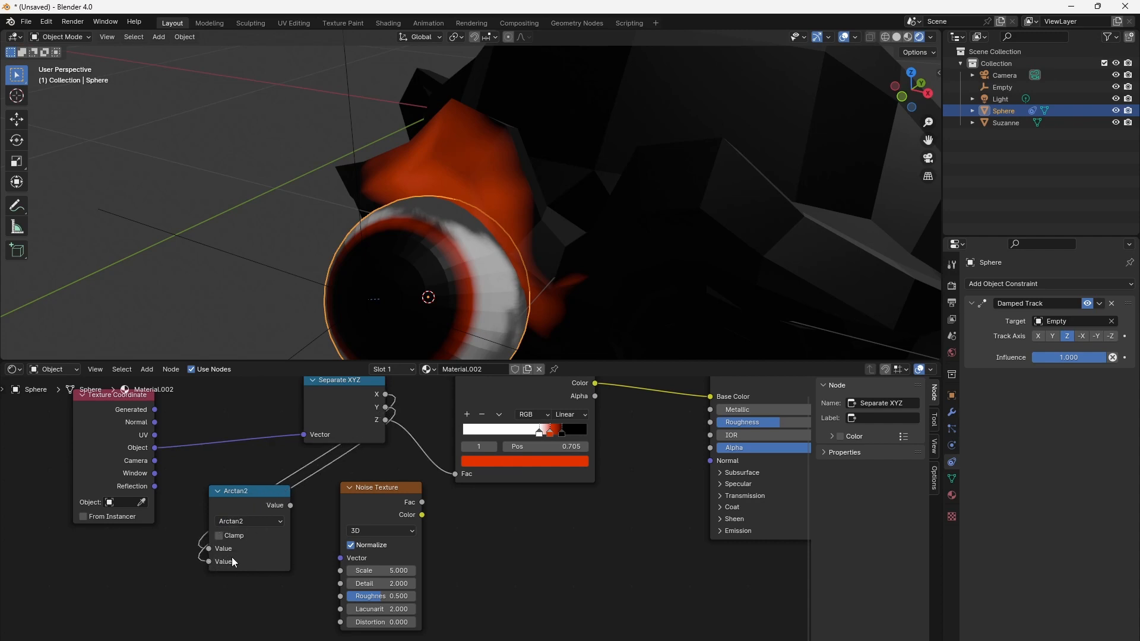
{"action": "mouse_move", "coordinate": [193, 476]}
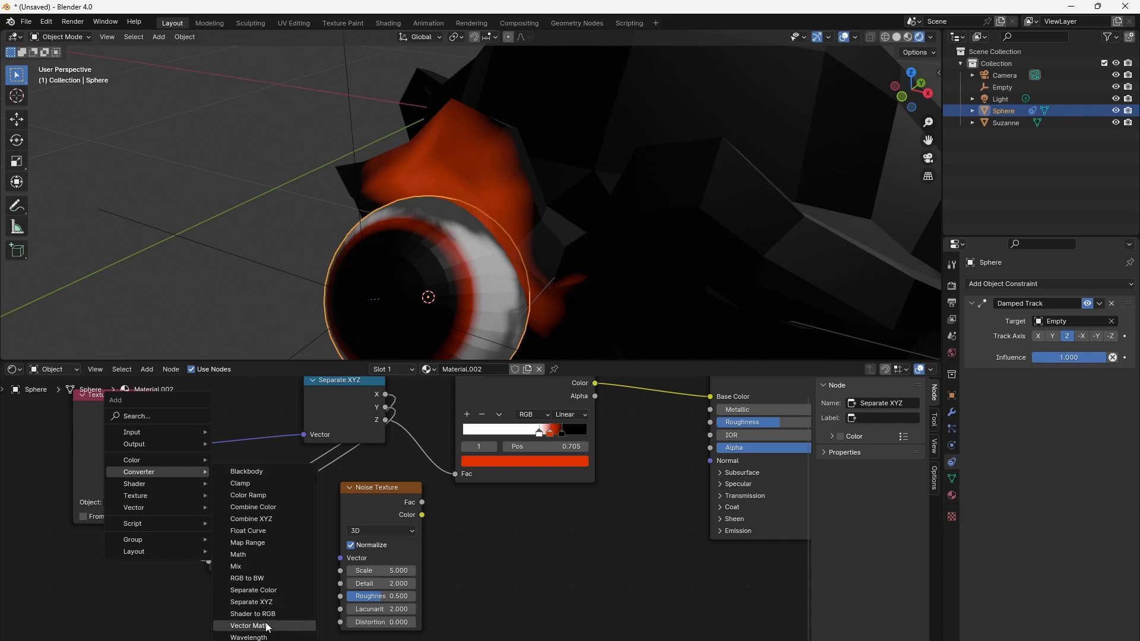
{"action": "mouse_move", "coordinate": [269, 545]}
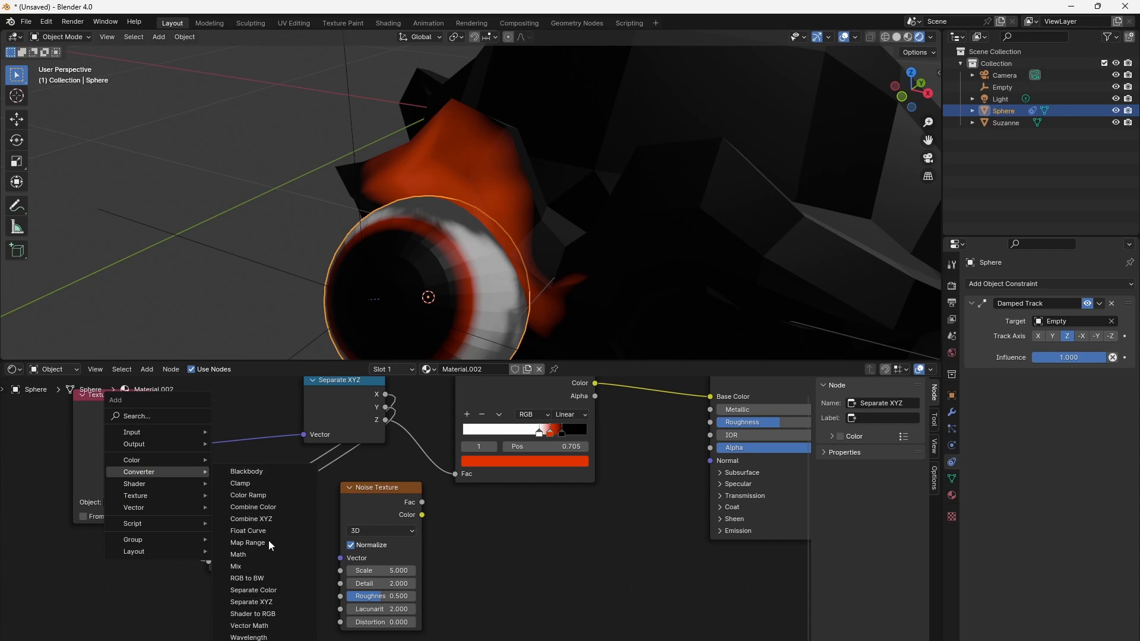
{"action": "left_click", "coordinate": [238, 554]}
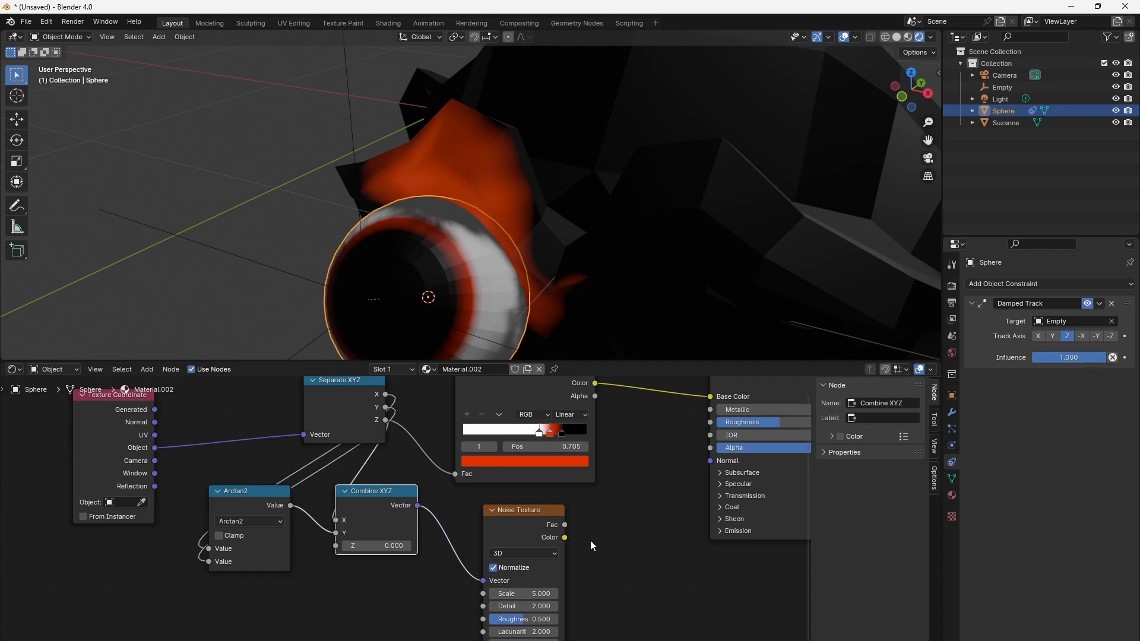
{"action": "mouse_move", "coordinate": [630, 554]}
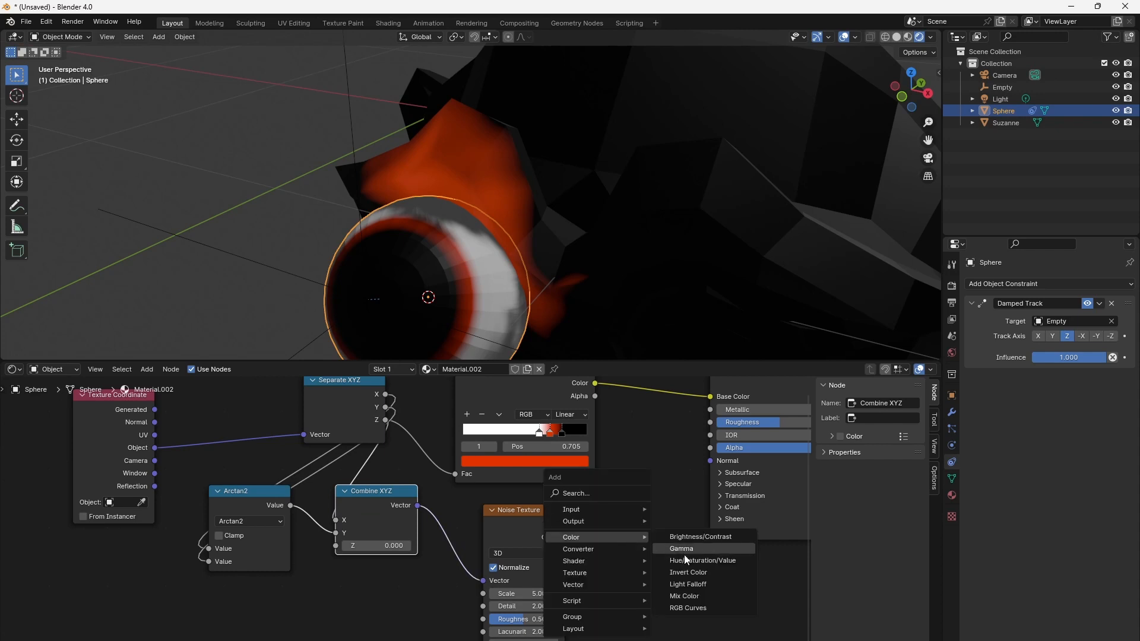
Overlay-mix the Color Ramp with the noise before Base Color, ramp alpha as the factor
{"action": "left_click", "coordinate": [684, 595]}
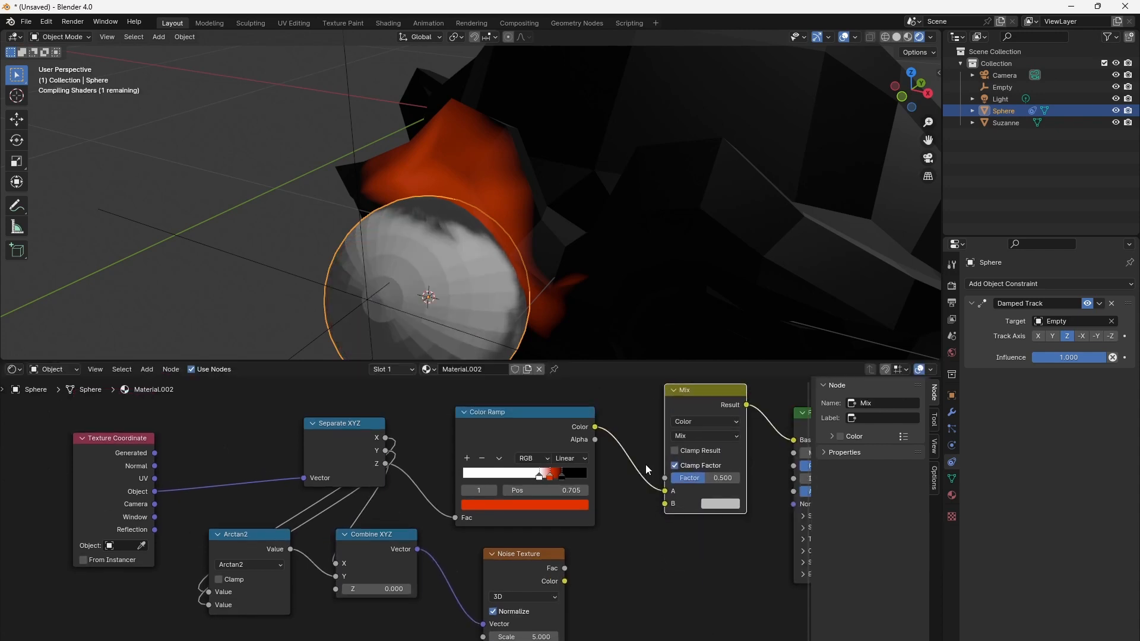
{"action": "left_click", "coordinate": [705, 421]}
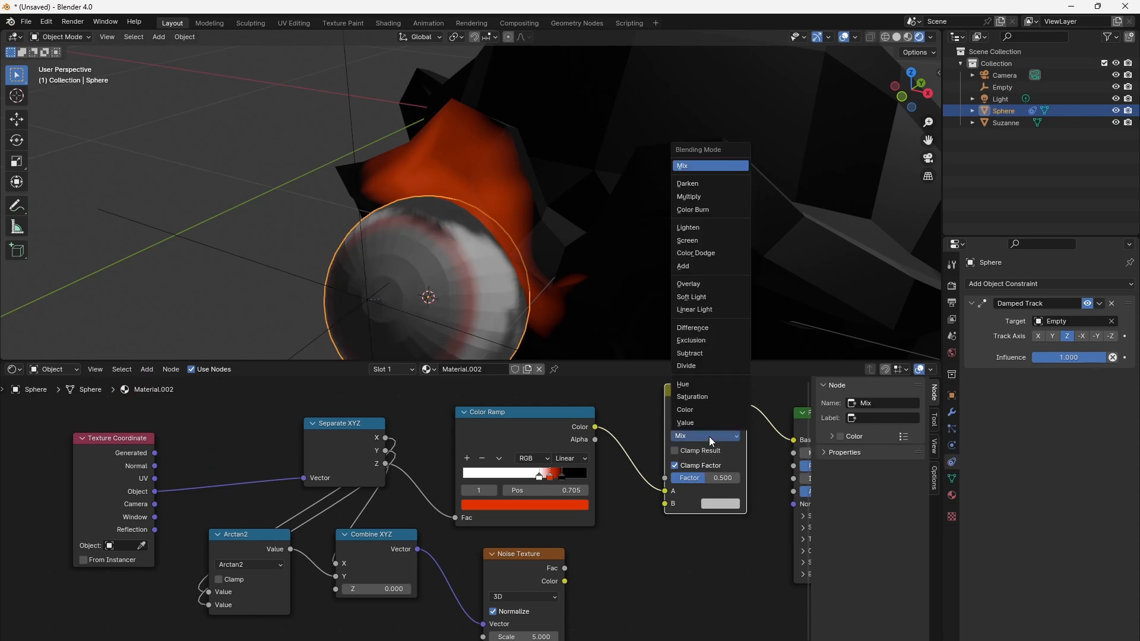
{"action": "left_click", "coordinate": [687, 283]}
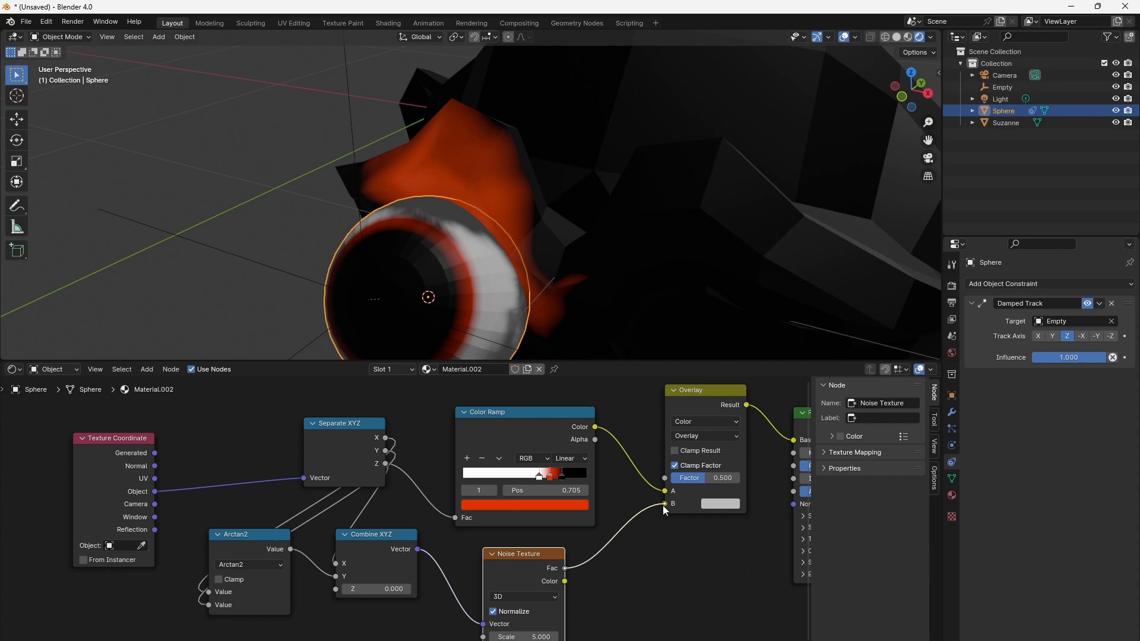
{"action": "left_click", "coordinate": [720, 503]}
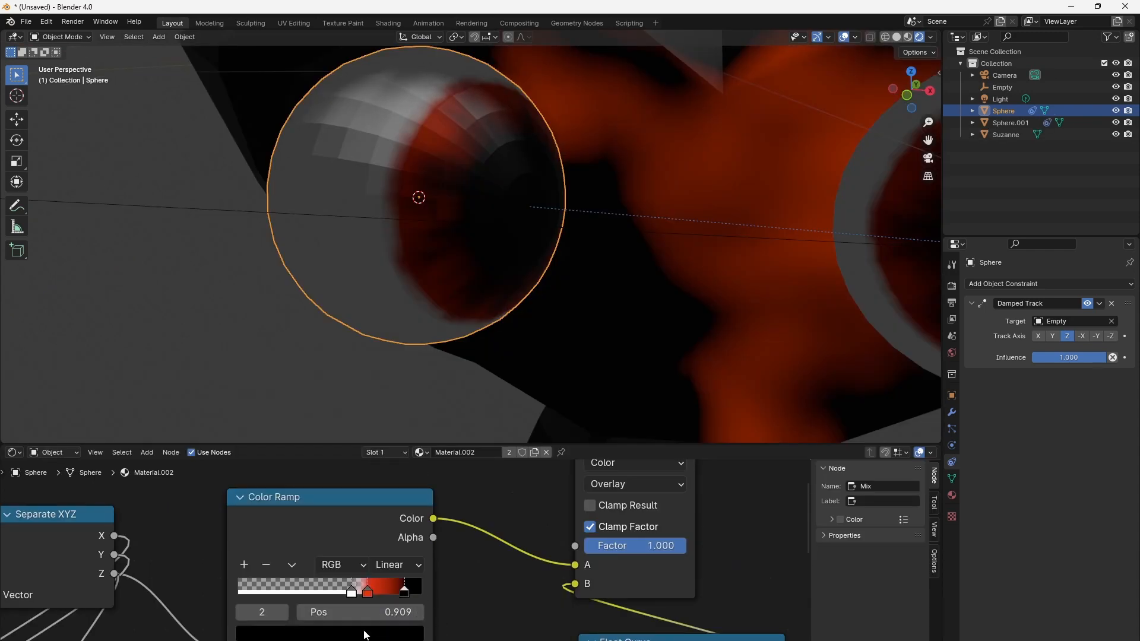
{"action": "left_click", "coordinate": [367, 589]}
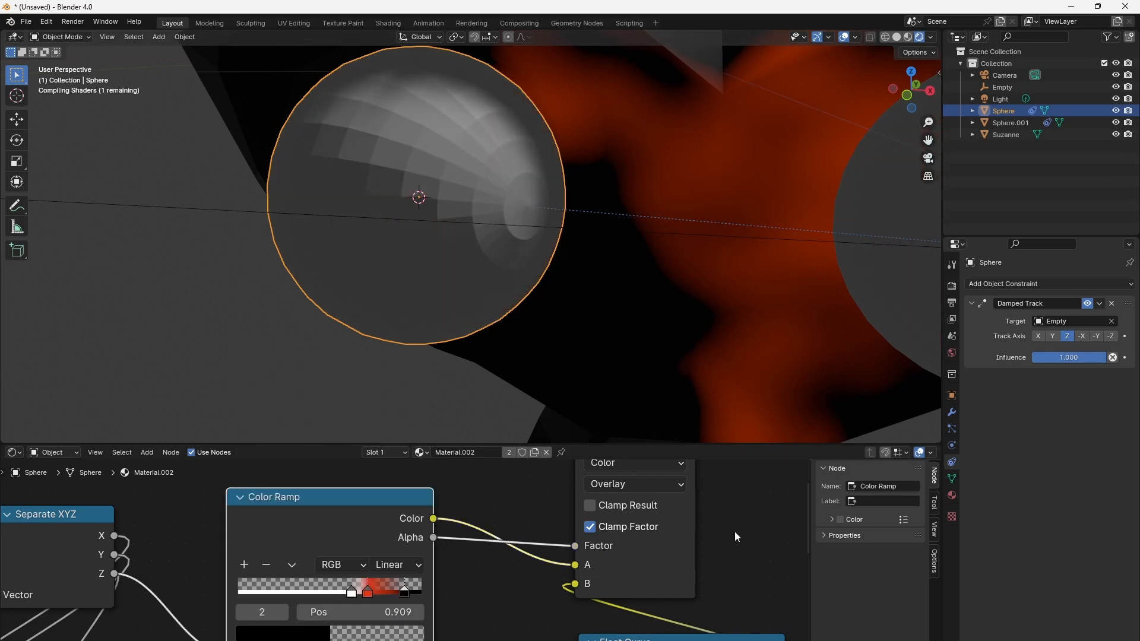
{"action": "left_click", "coordinate": [632, 483]}
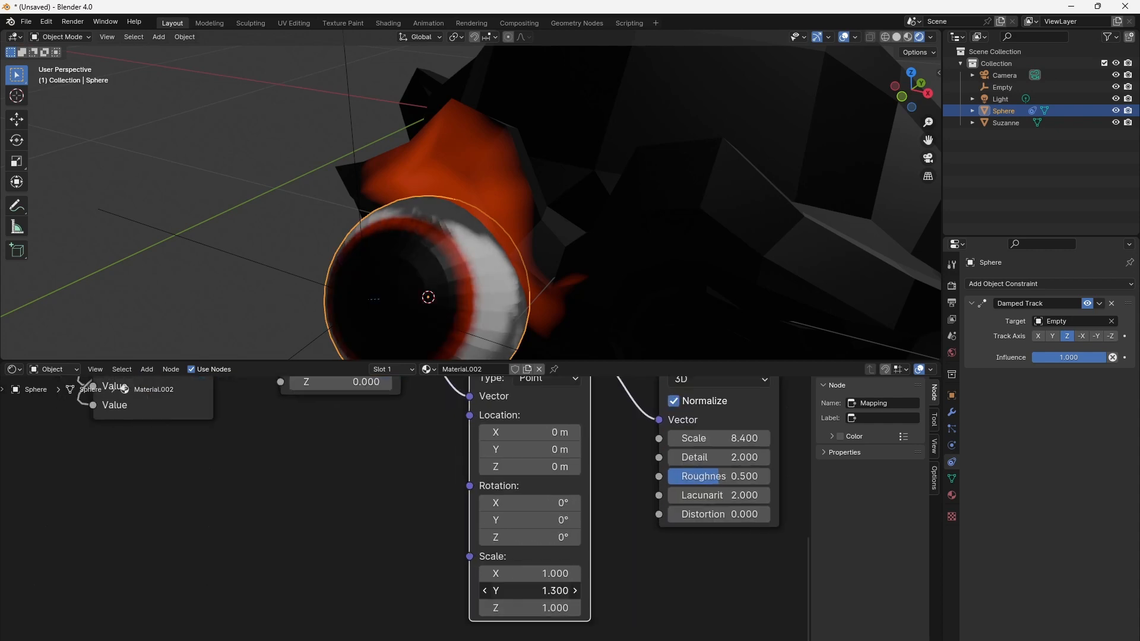
Raise the Mapping node's Y scale to 2.3 to stretch the iris noise
{"action": "left_click", "coordinate": [530, 590]}
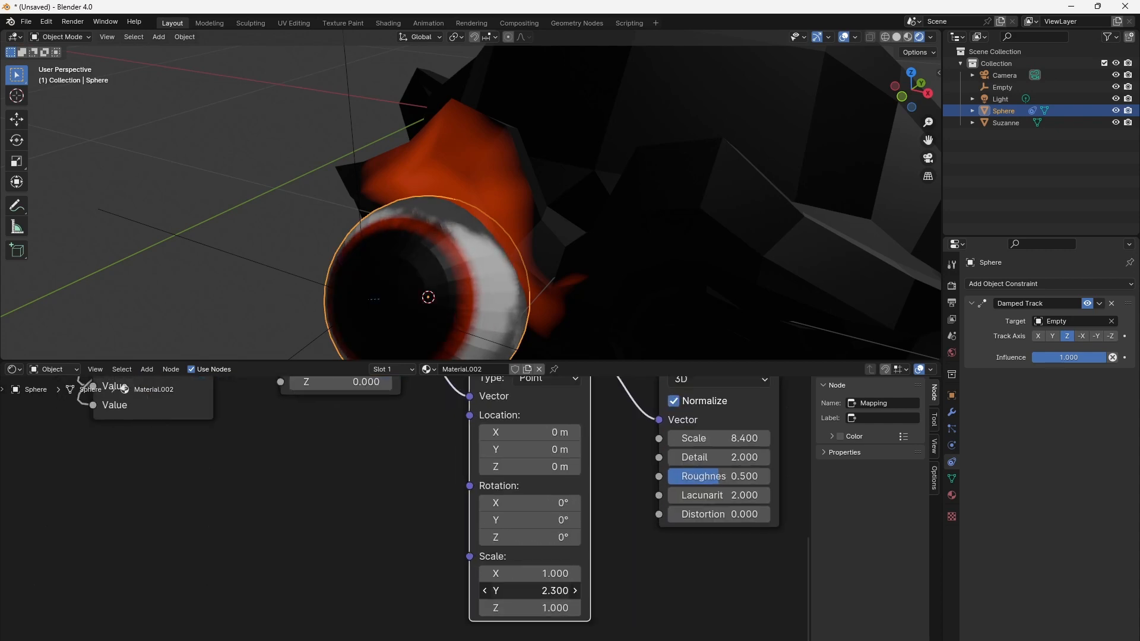